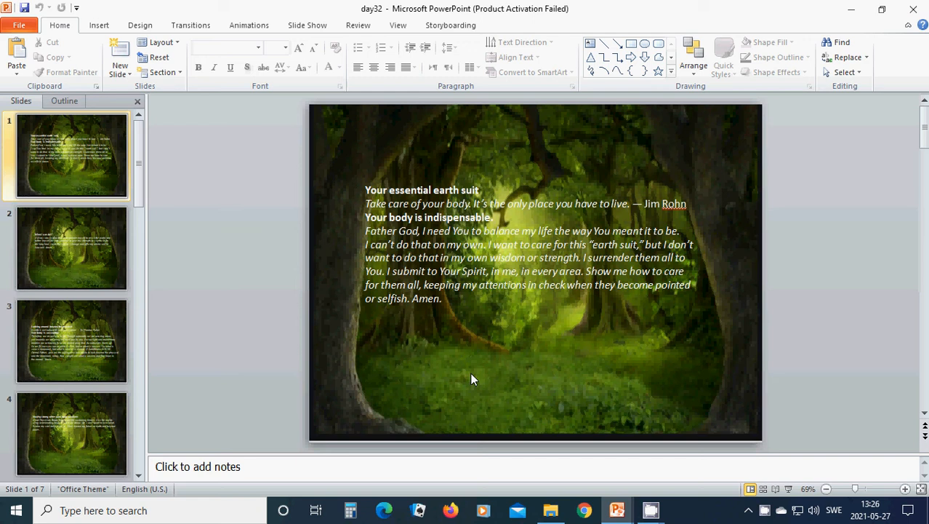
mouse_move(457, 369)
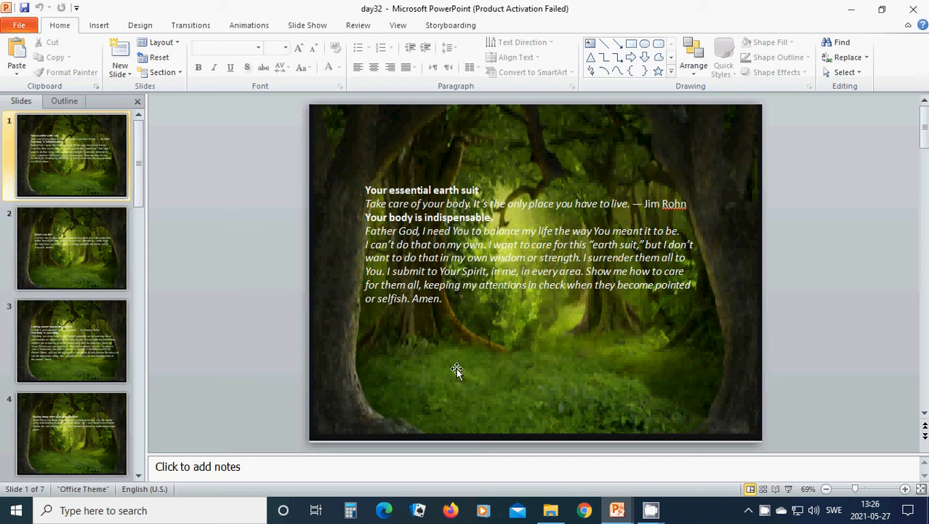
mouse_move(402, 362)
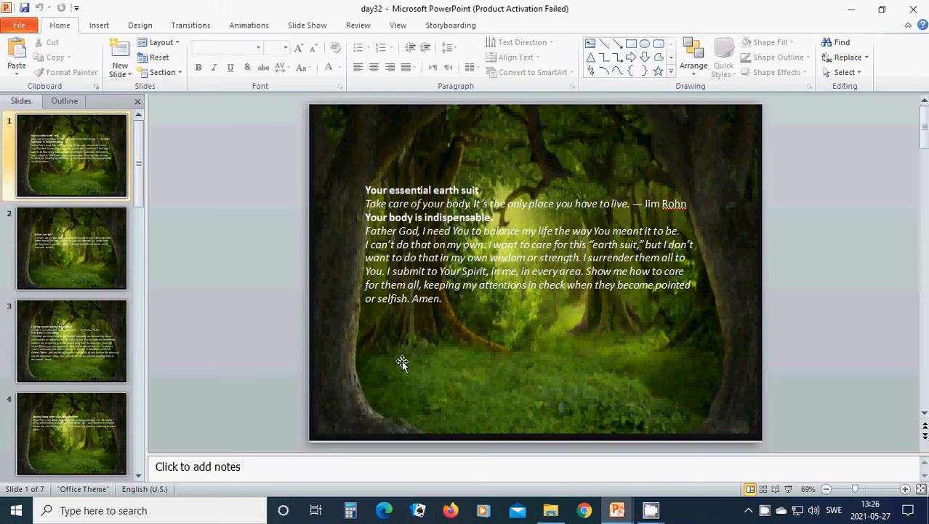
mouse_move(397, 364)
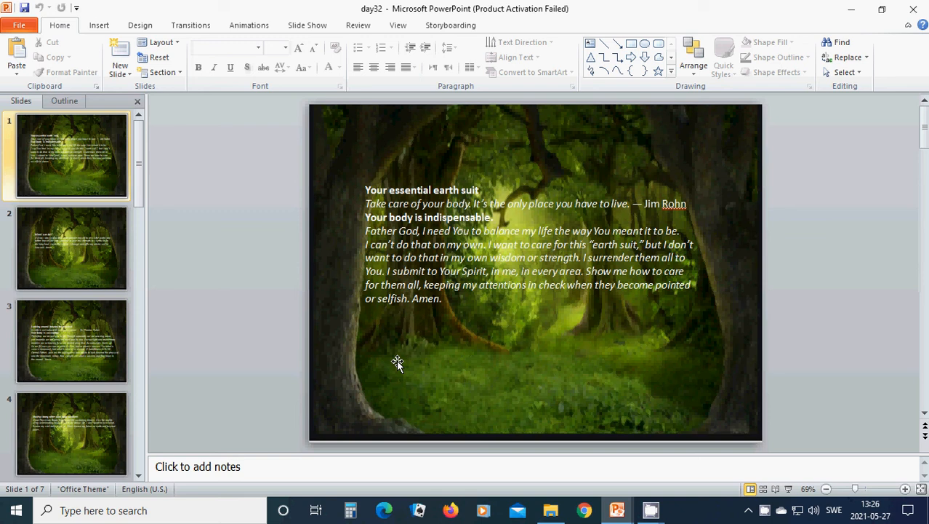
mouse_move(371, 356)
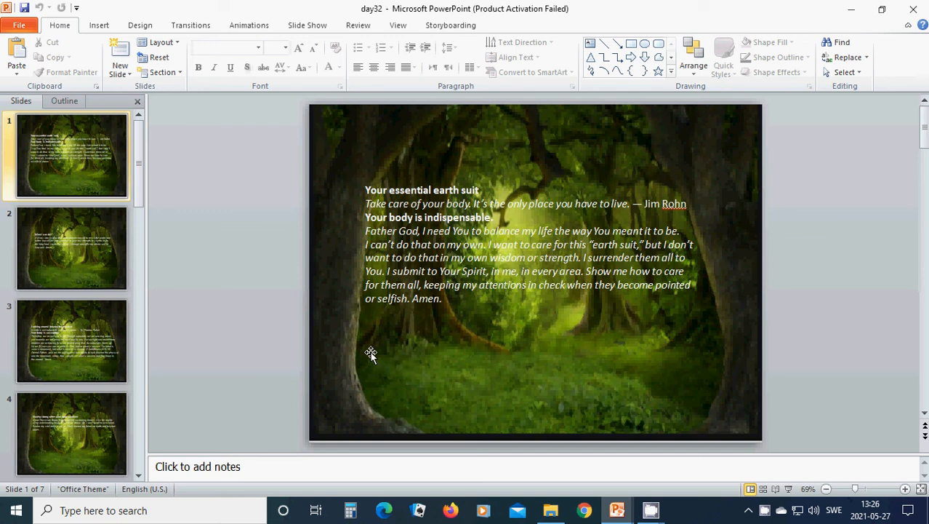
mouse_move(76, 254)
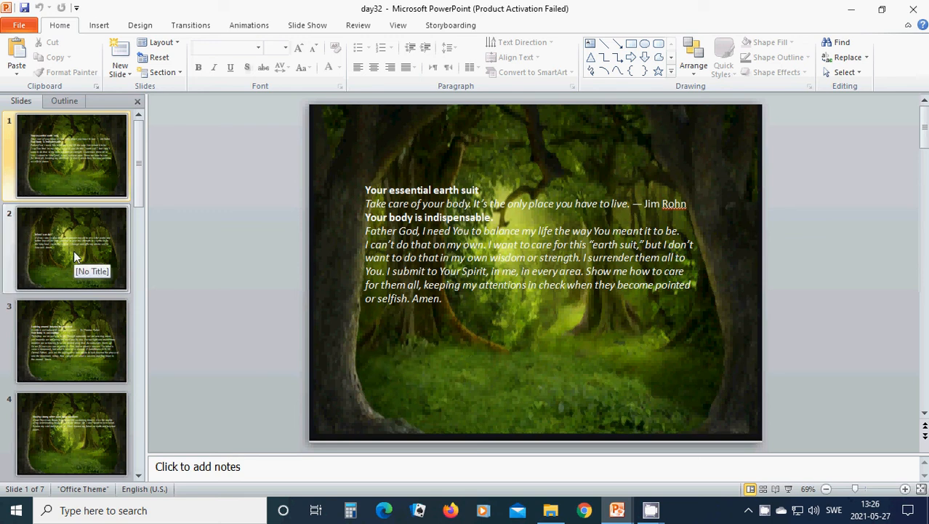
- Display slide 2, the "What I can do?" prayer, from the Slides pane
click(72, 248)
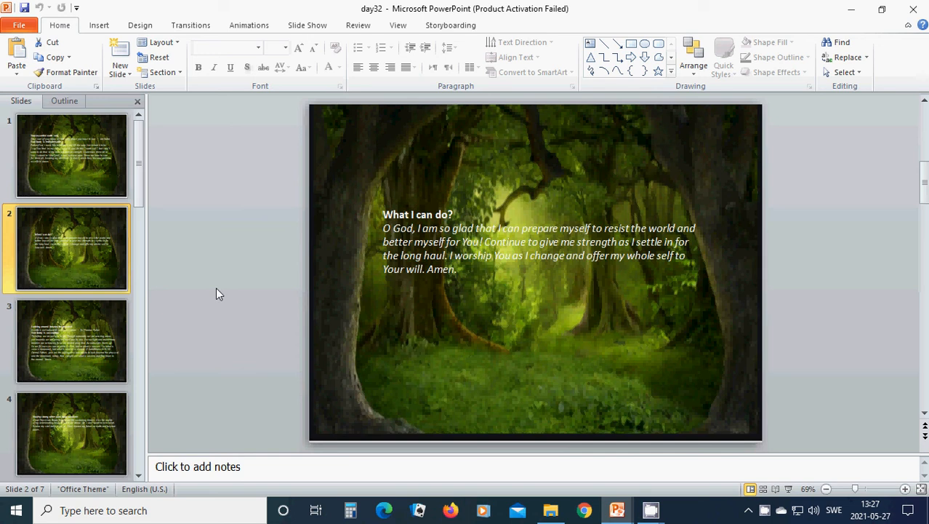
mouse_move(335, 327)
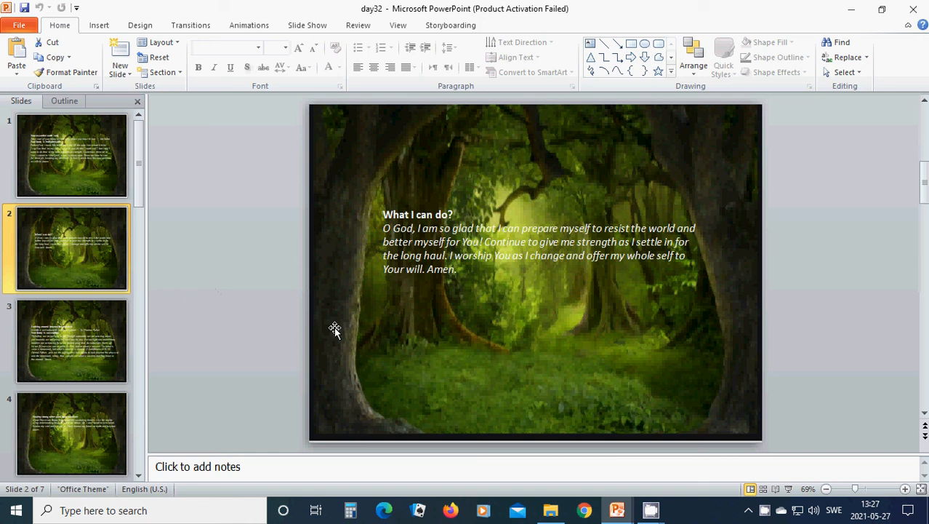
mouse_move(84, 349)
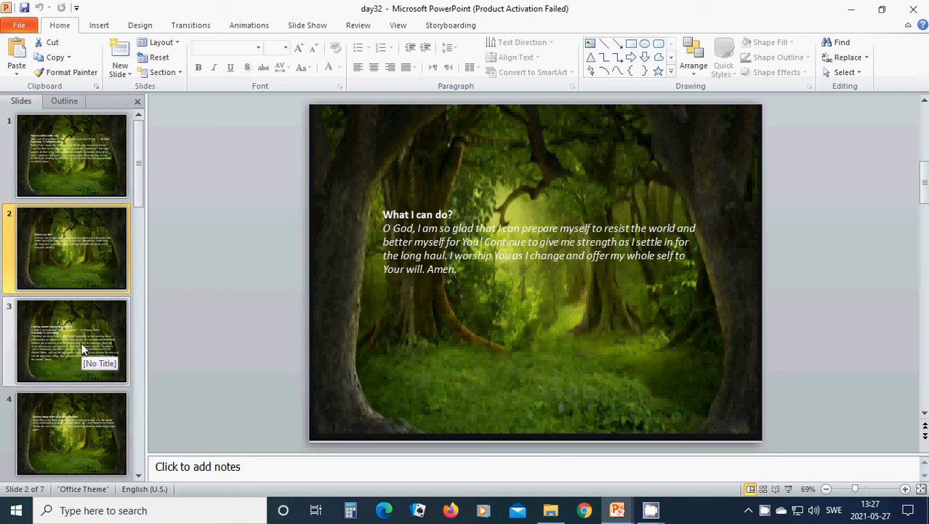
- Display slide 3, "Looking around beyond the physical", with its scripture and prayer
click(72, 340)
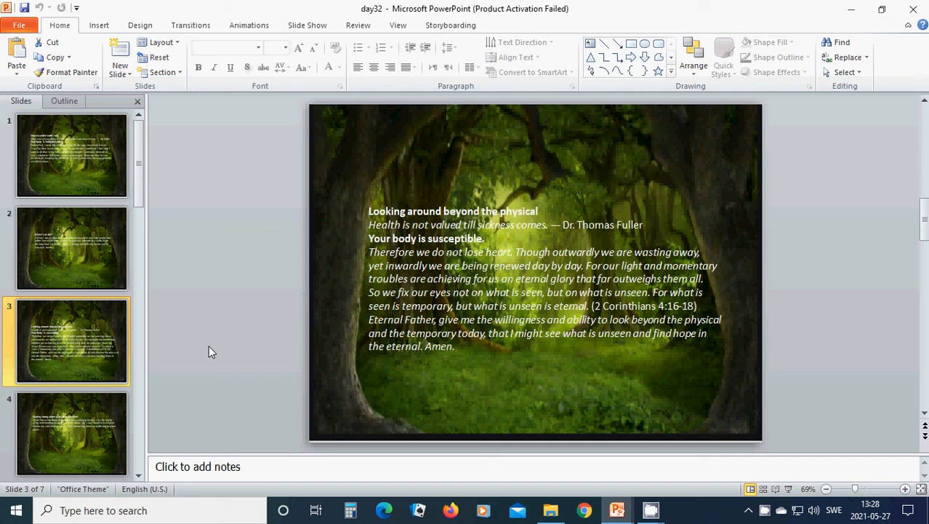
mouse_move(179, 433)
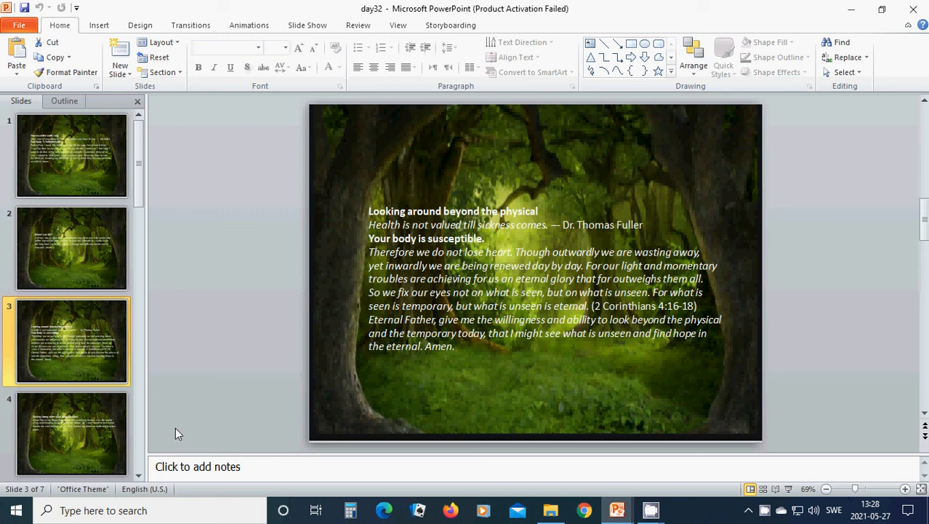
mouse_move(79, 442)
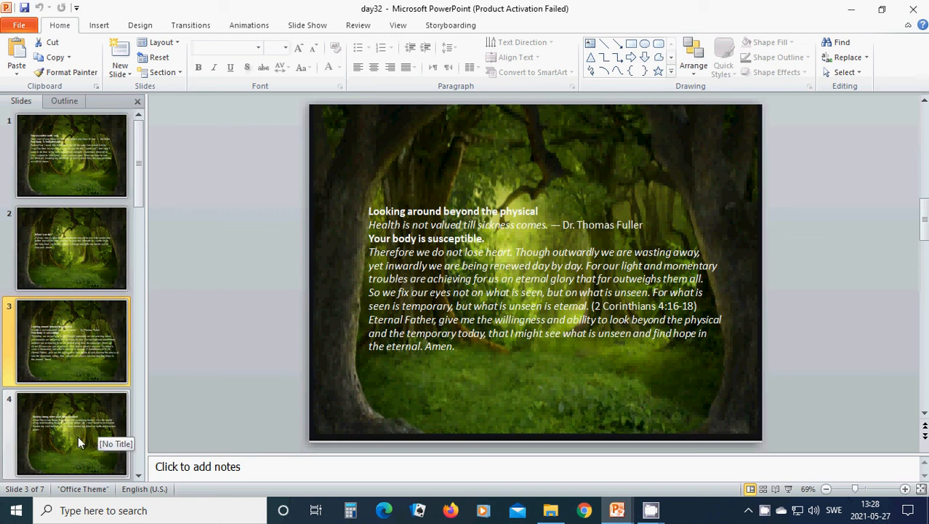
- Display slide 4, "Staying strong when your body weakens", and scroll thumbnails to slides 5–7
click(71, 433)
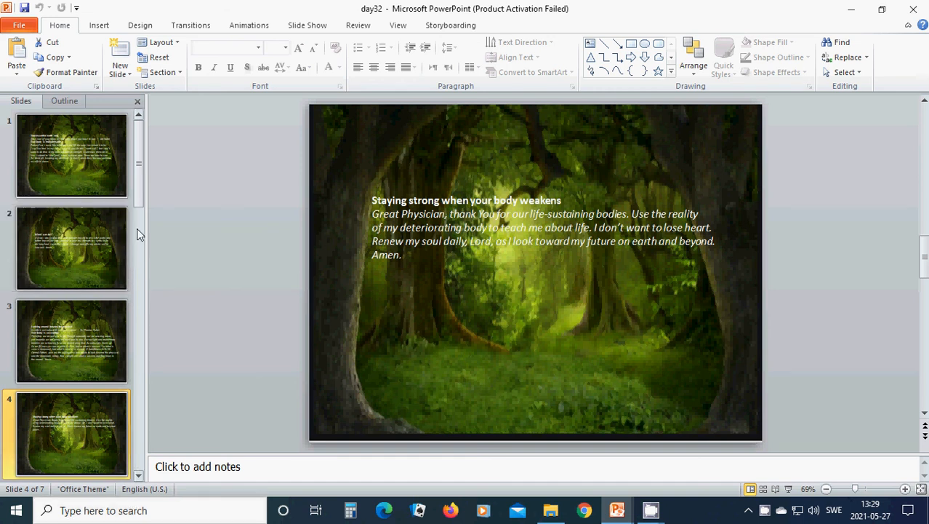
scroll(down, 3)
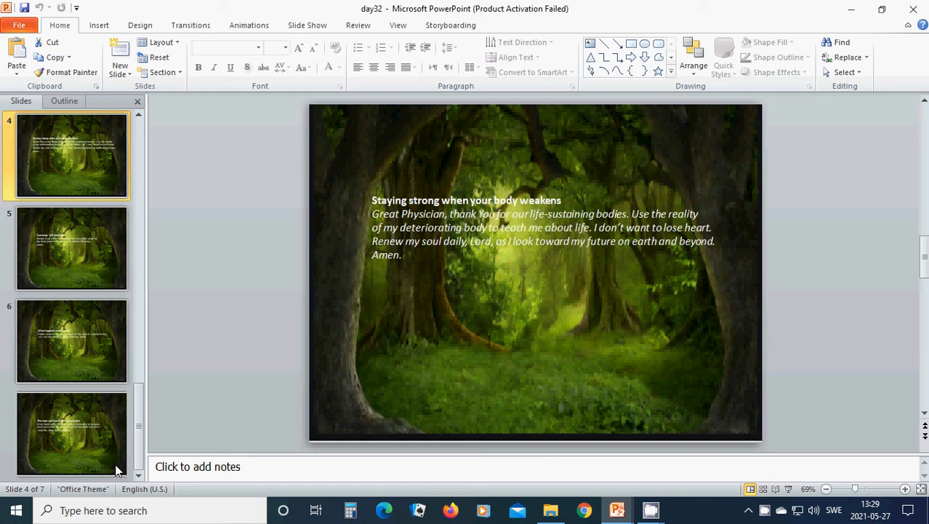
- Display slide 5, "Your body will deteriorate.", with its short prayer
click(71, 248)
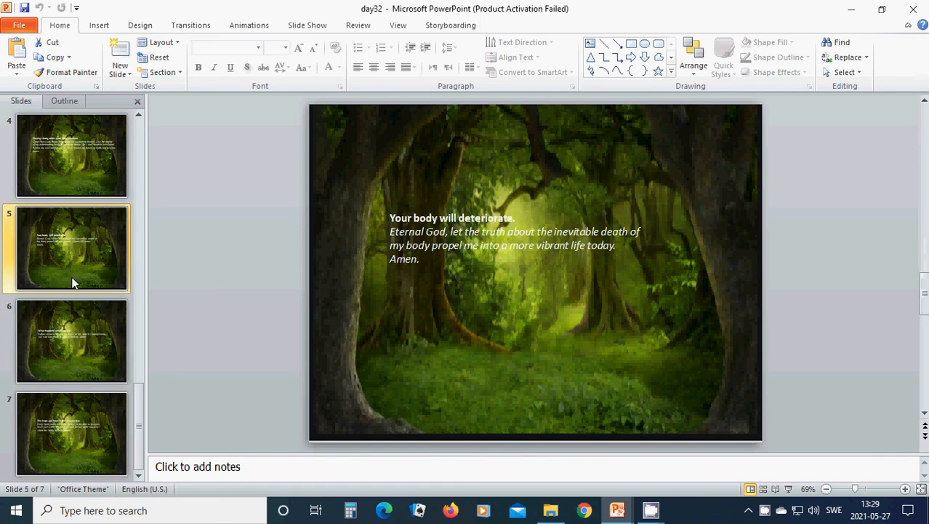
click(72, 247)
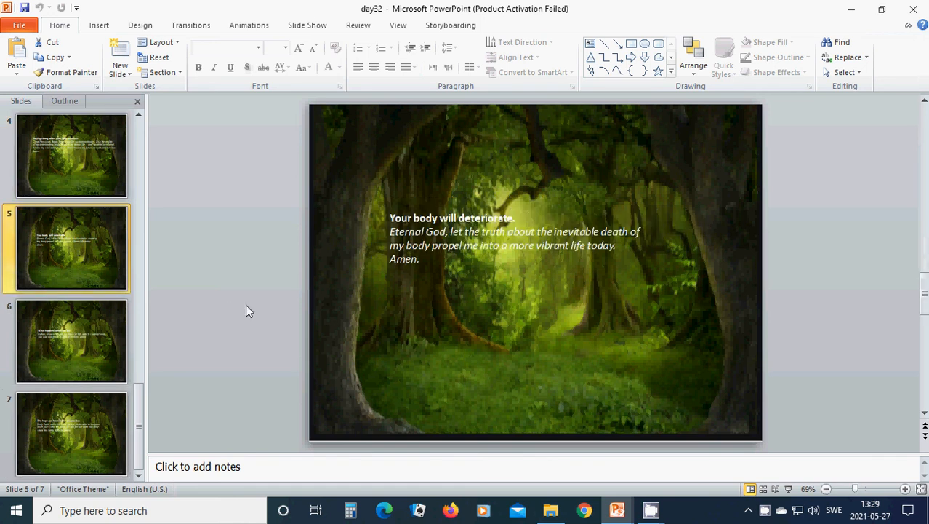
mouse_move(241, 321)
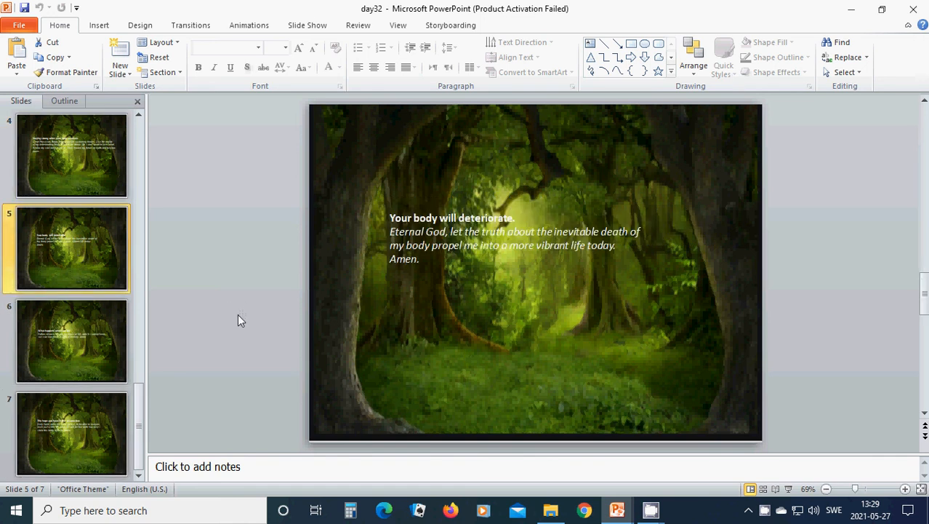
mouse_move(246, 328)
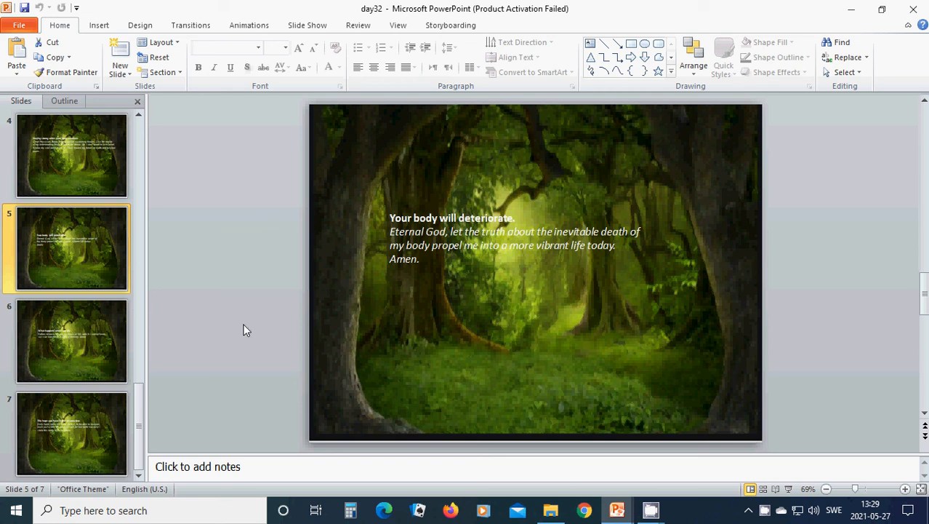
mouse_move(248, 334)
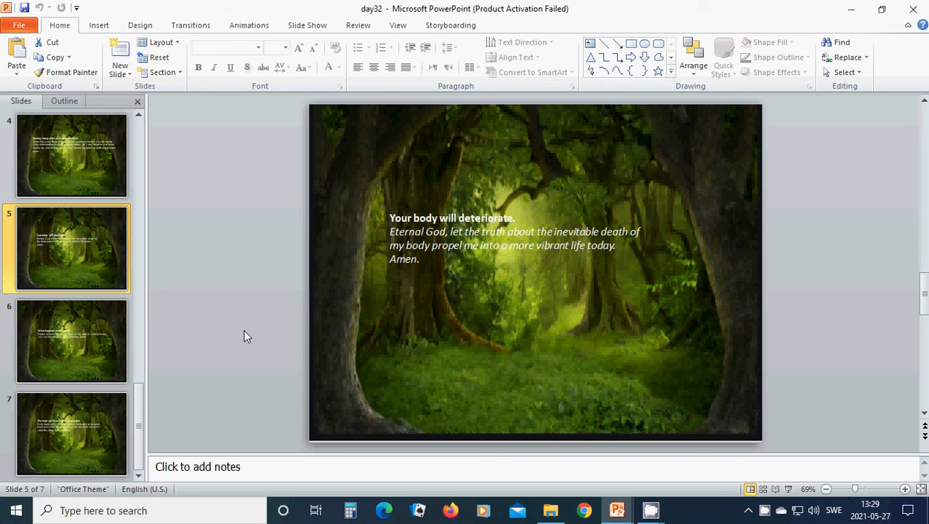
mouse_move(172, 368)
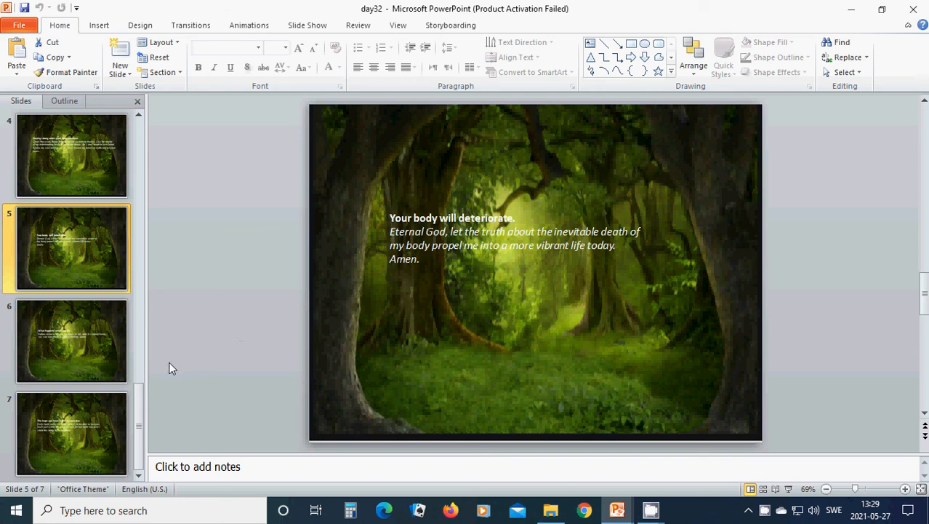
- Display slide 6, "What happens when you die", with its prayer
click(71, 341)
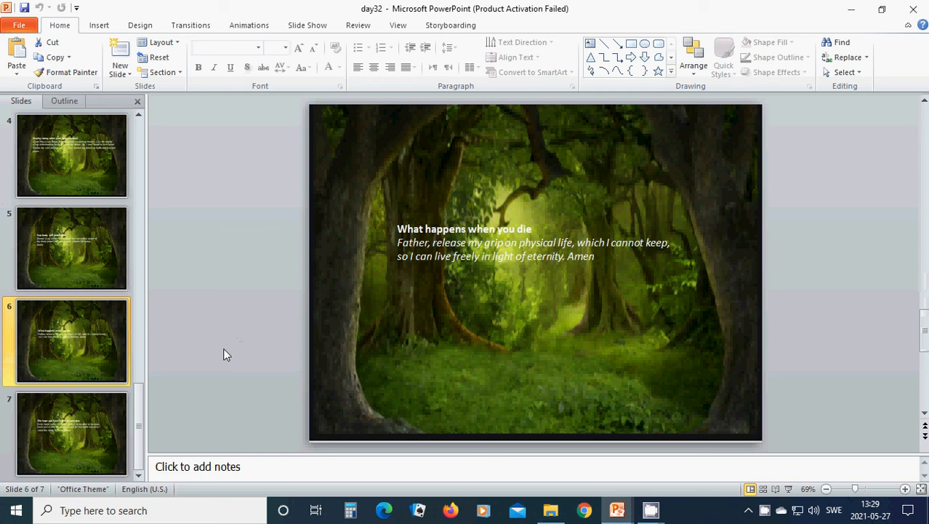
mouse_move(226, 357)
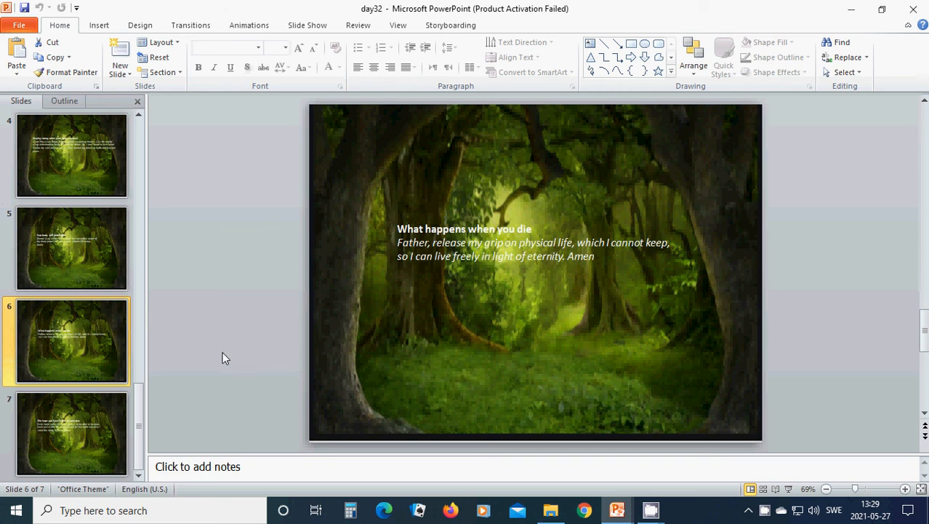
mouse_move(222, 357)
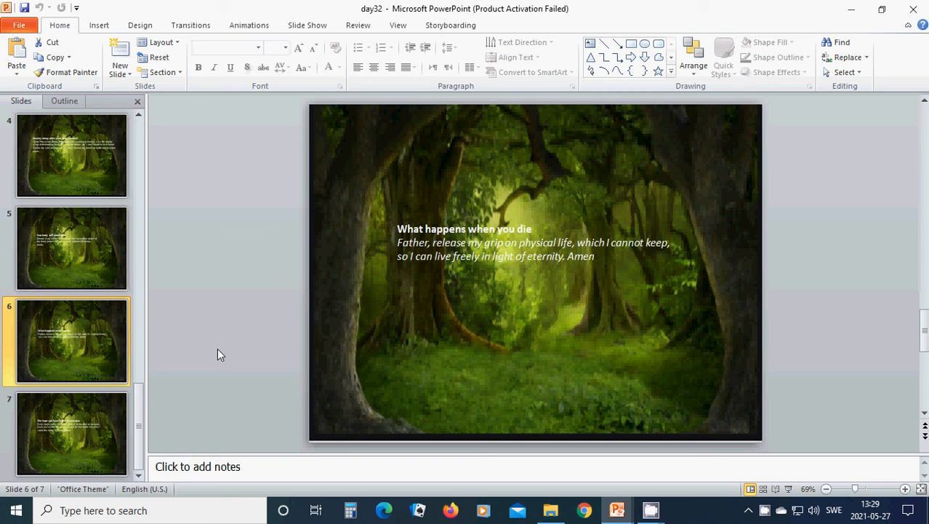
mouse_move(223, 355)
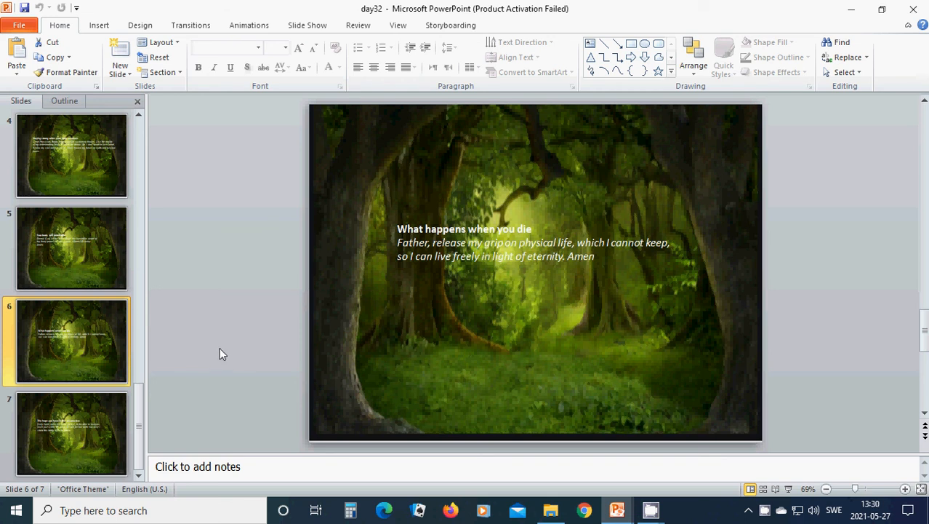
mouse_move(215, 349)
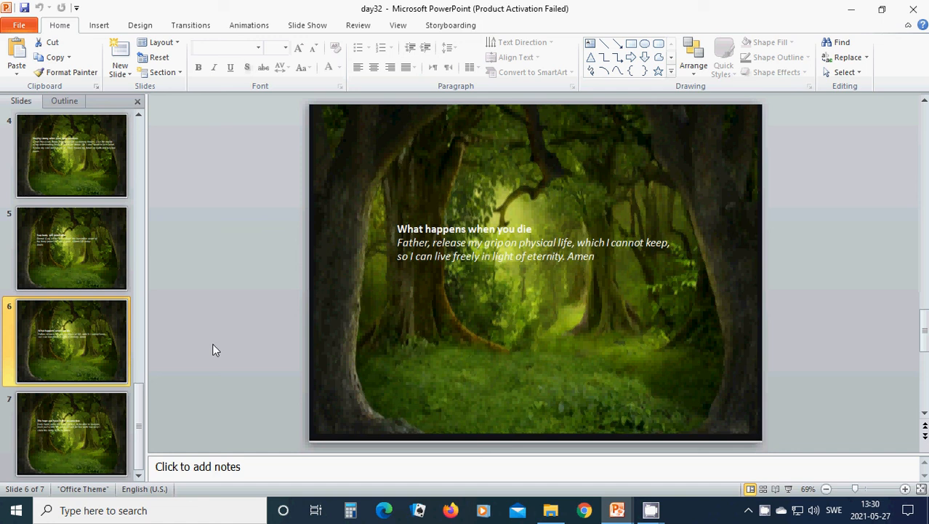
mouse_move(217, 356)
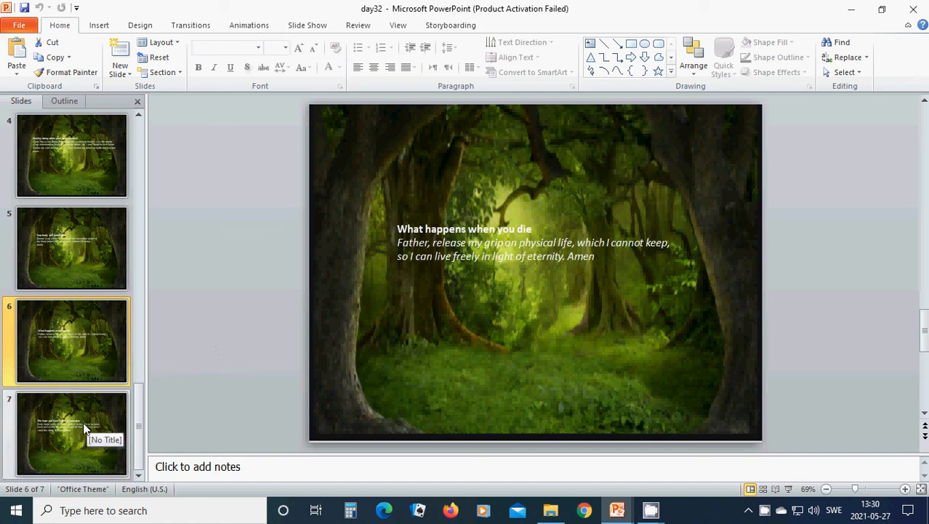
- Display slide 7, "The hope you have in the resurrection", the deck's last
click(71, 433)
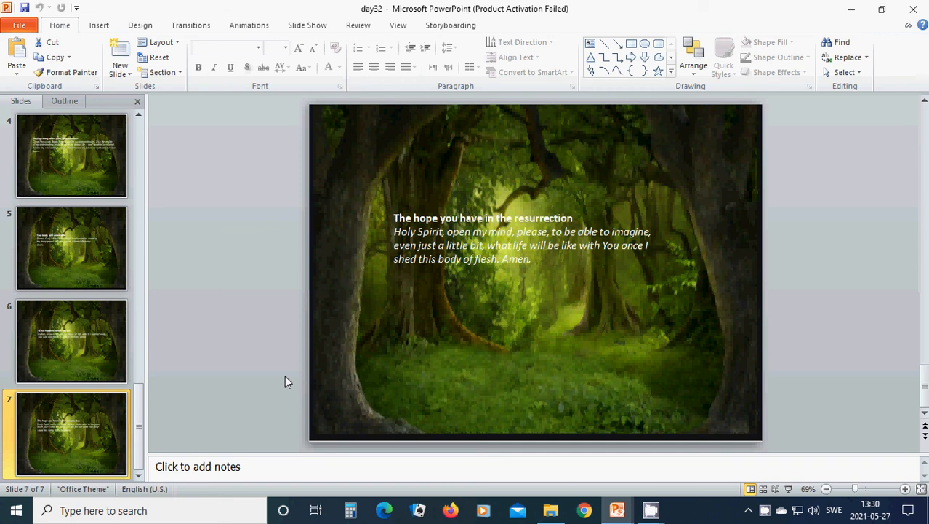
mouse_move(284, 386)
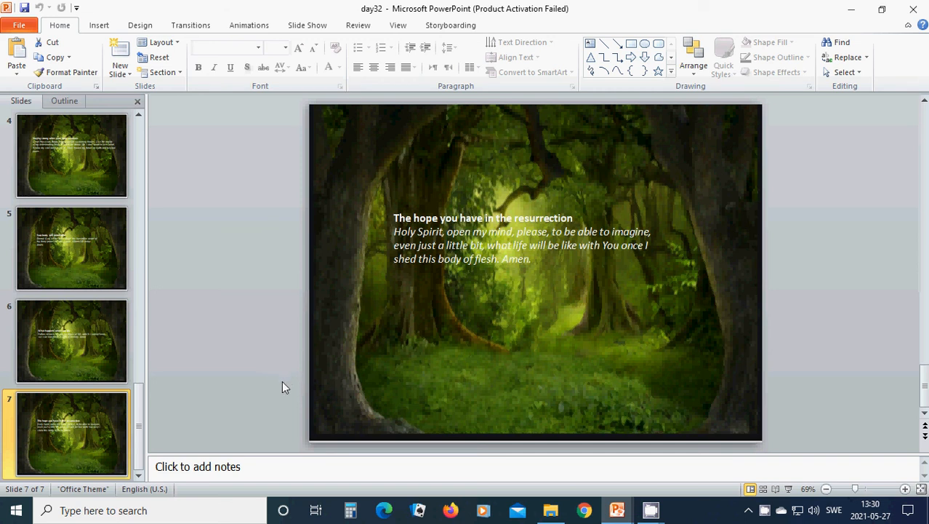